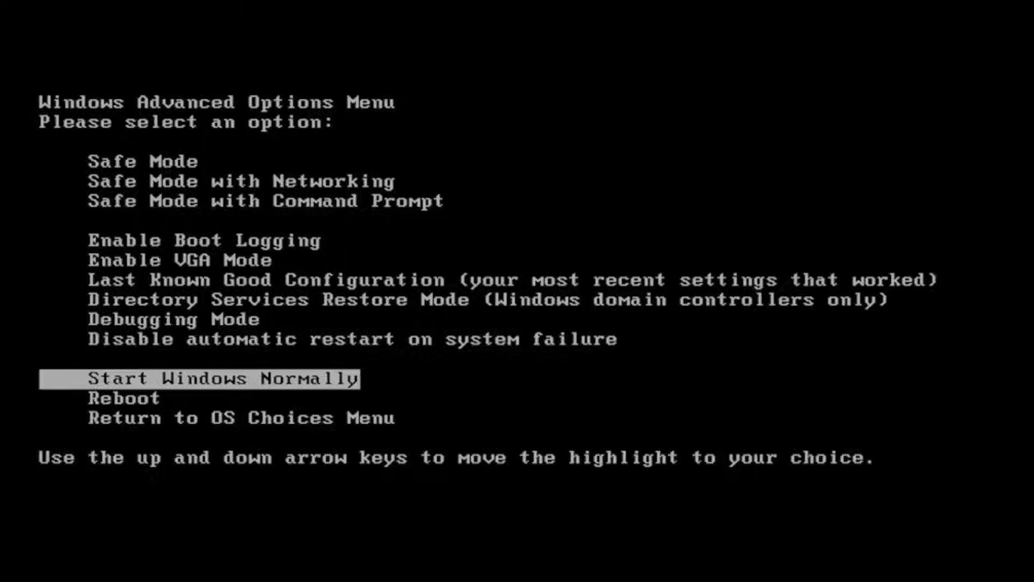
Highlight Safe Mode with Command Prompt in the Windows Advanced Options Menu
{"action": "key", "text": "up"}
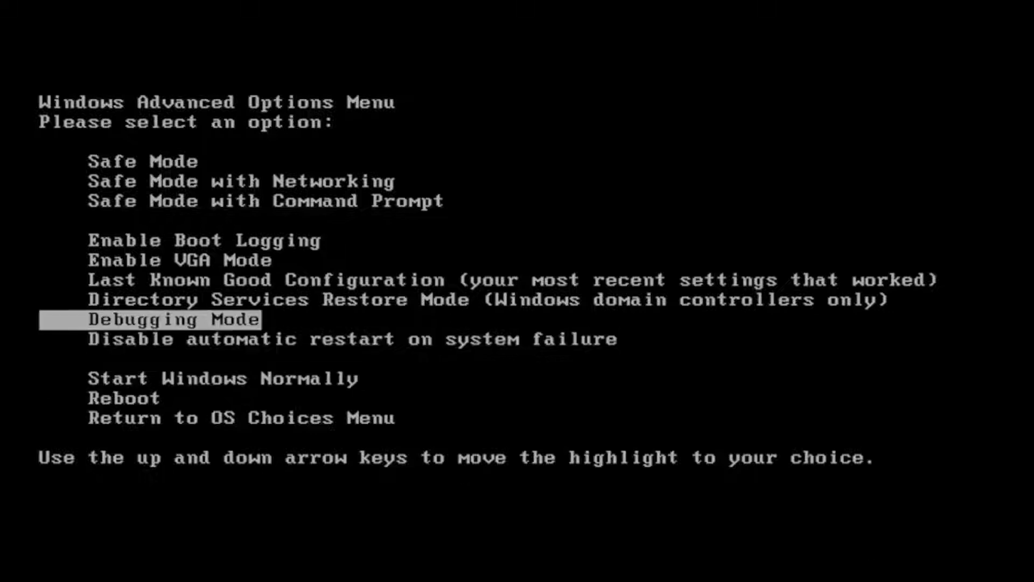
{"action": "key", "text": "up"}
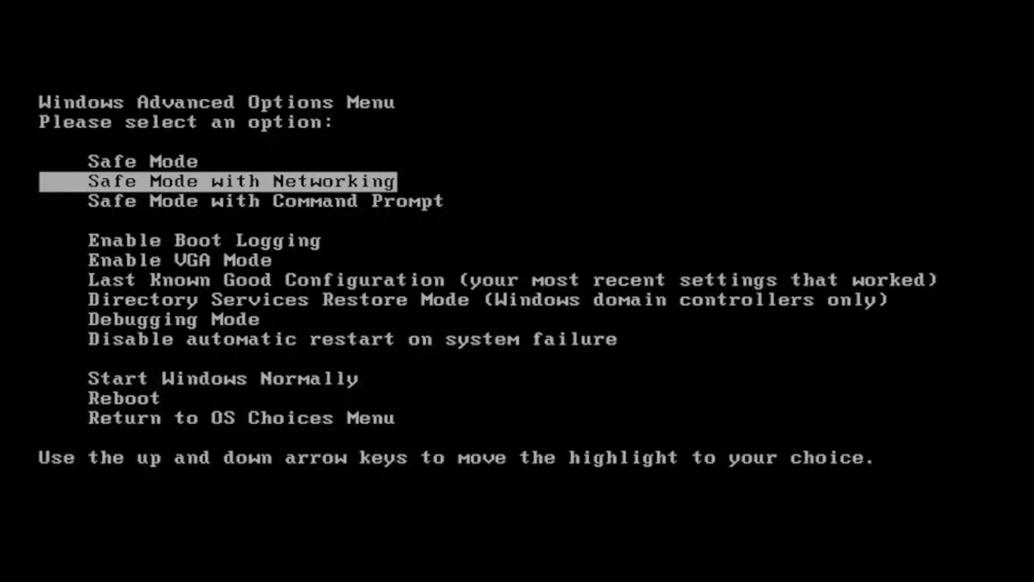
{"action": "key", "text": "down"}
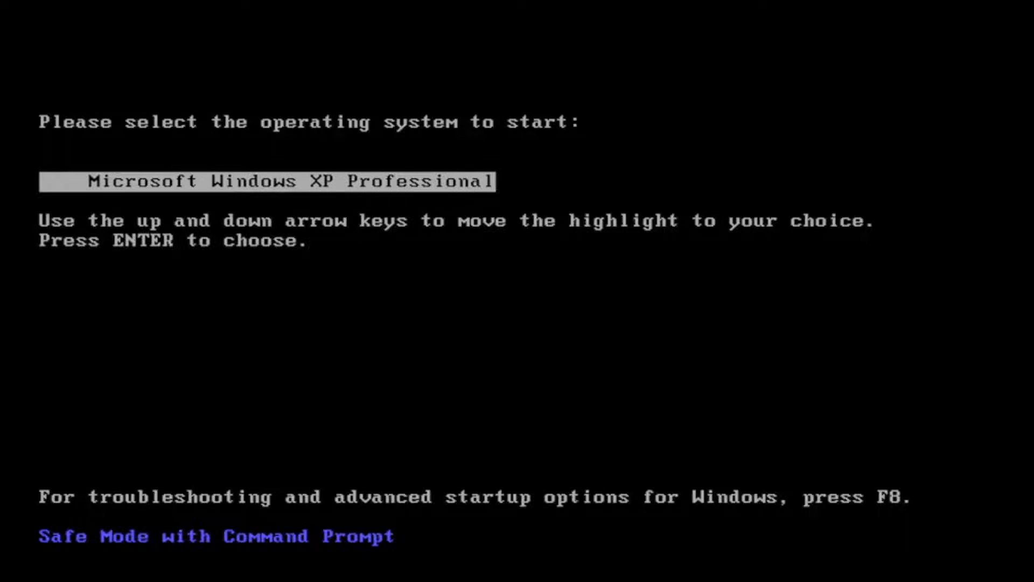
Boot Microsoft Windows XP Professional into Safe Mode with Command Prompt
{"action": "key", "text": "enter"}
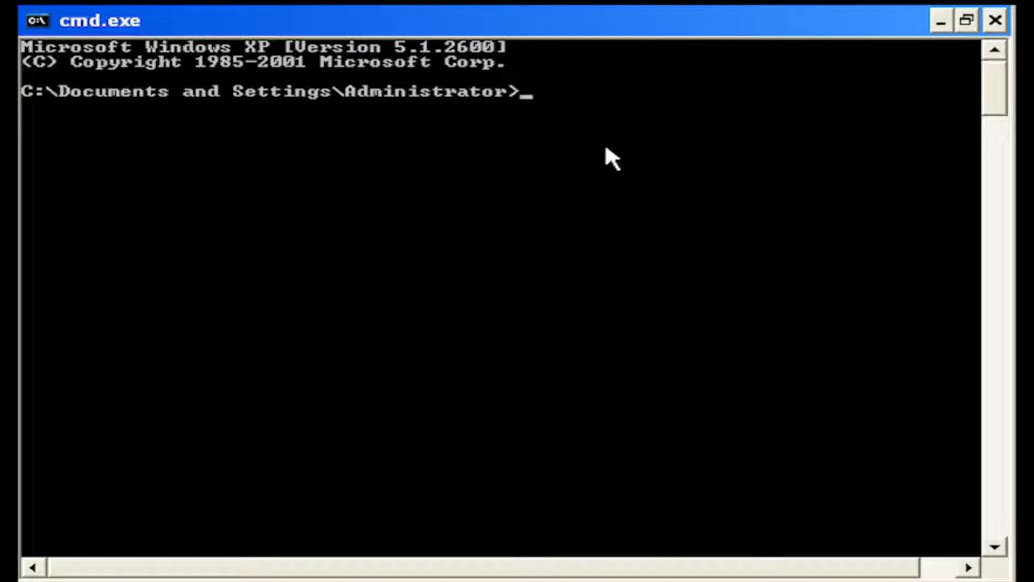
Run chkdsk /r so the drive-in-use prompt asks to schedule a check at restart
{"action": "type", "text": "chk"}
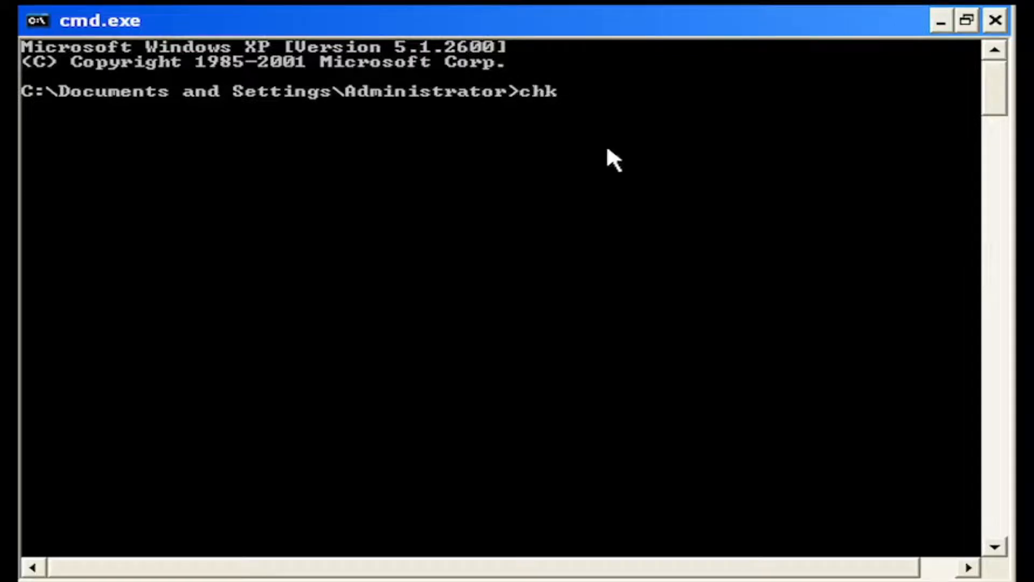
{"action": "type", "text": "dsk"}
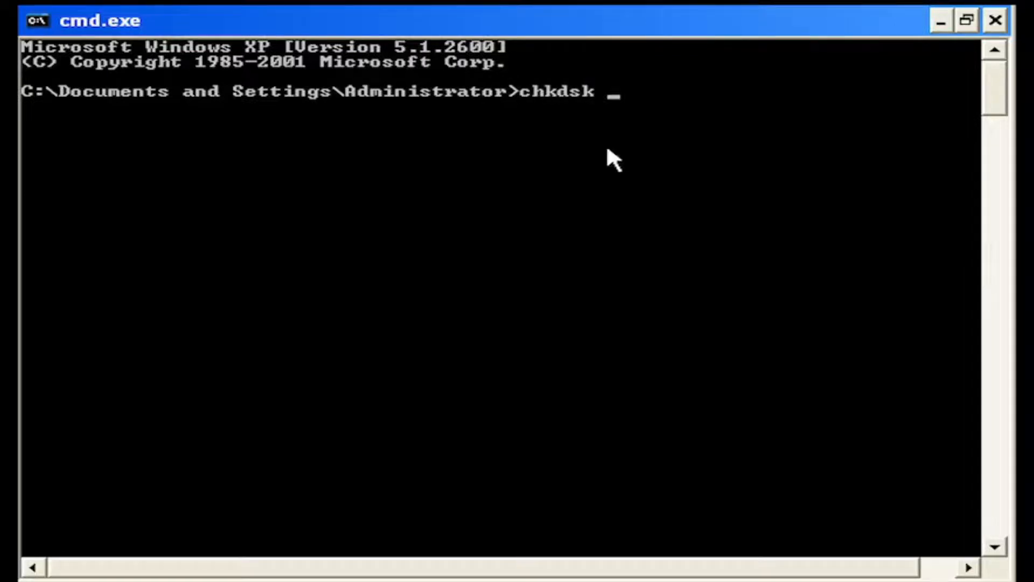
{"action": "type", "text": "/r"}
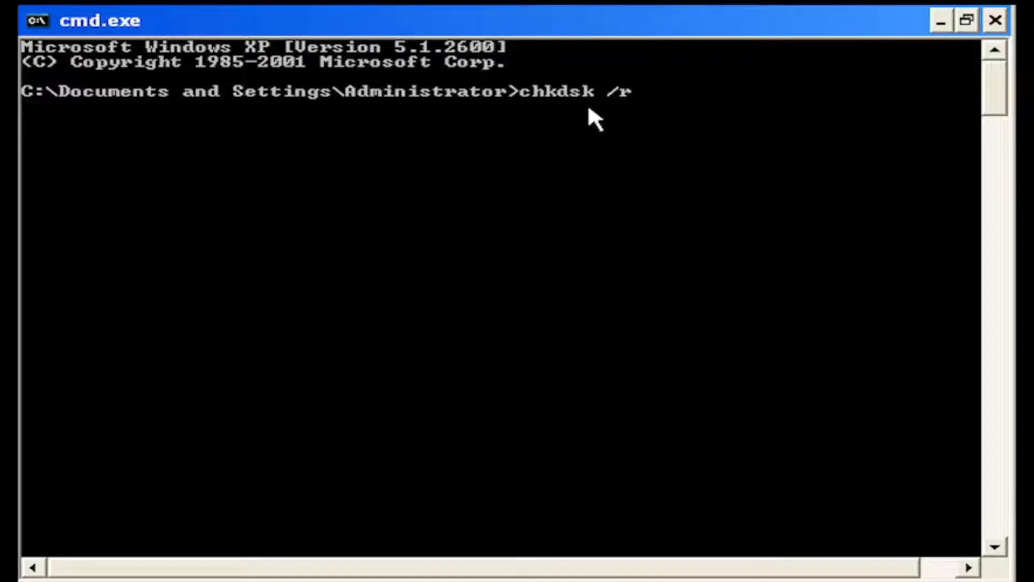
{"action": "mouse_move", "coordinate": [657, 219]}
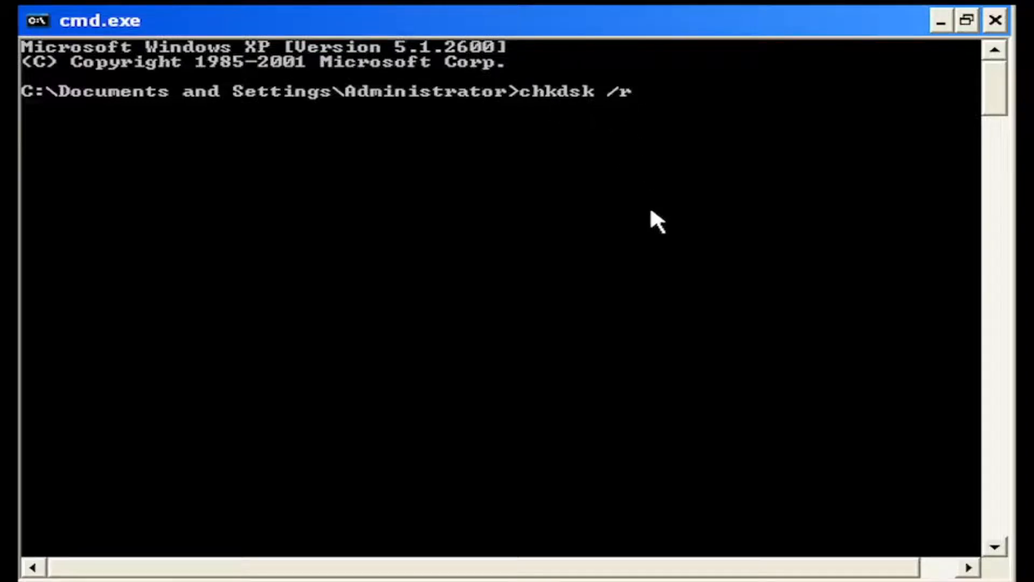
{"action": "key", "text": "enter"}
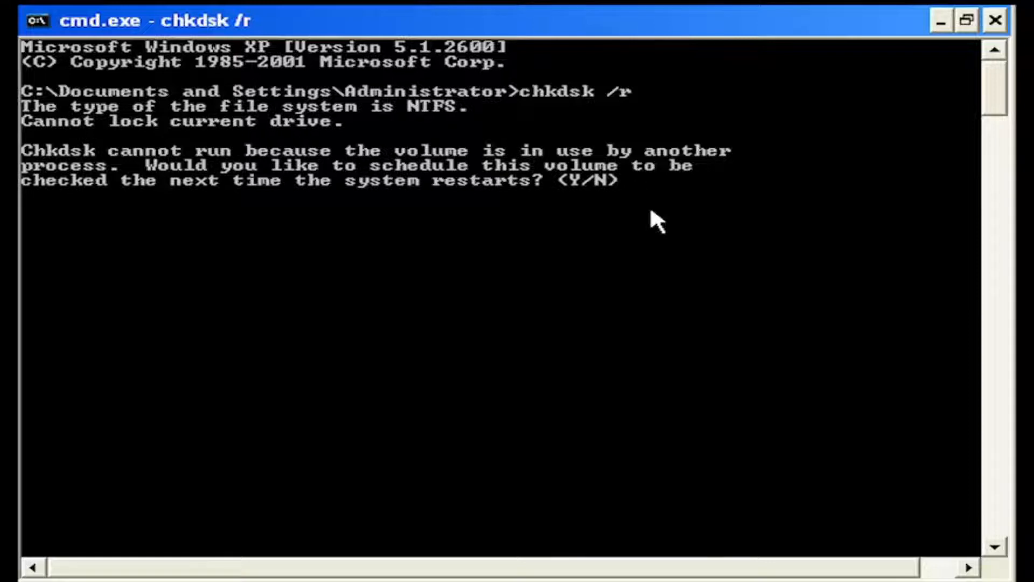
Answer y to schedule the volume check for the next system restart
{"action": "type", "text": "y"}
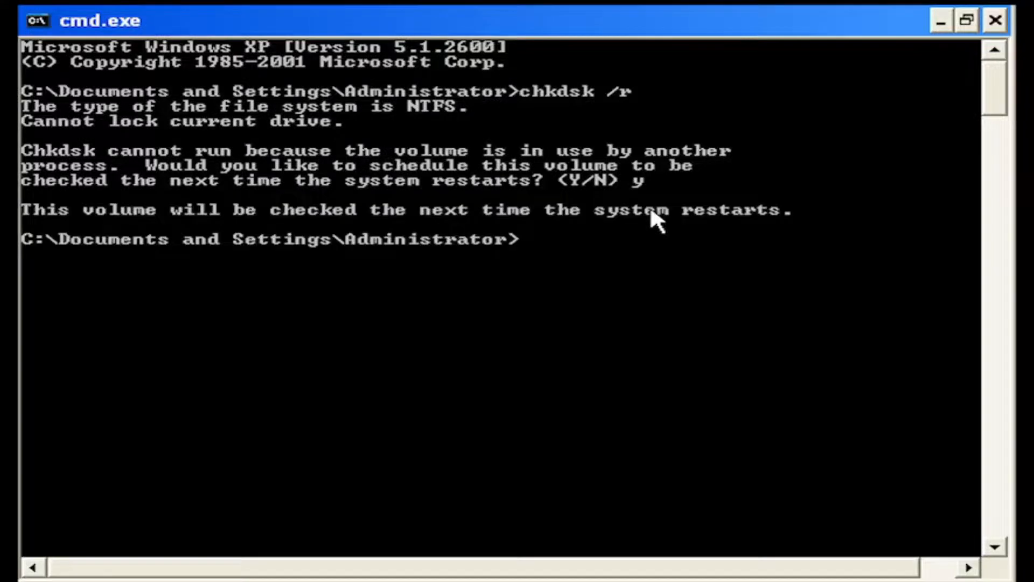
{"action": "mouse_move", "coordinate": [656, 255]}
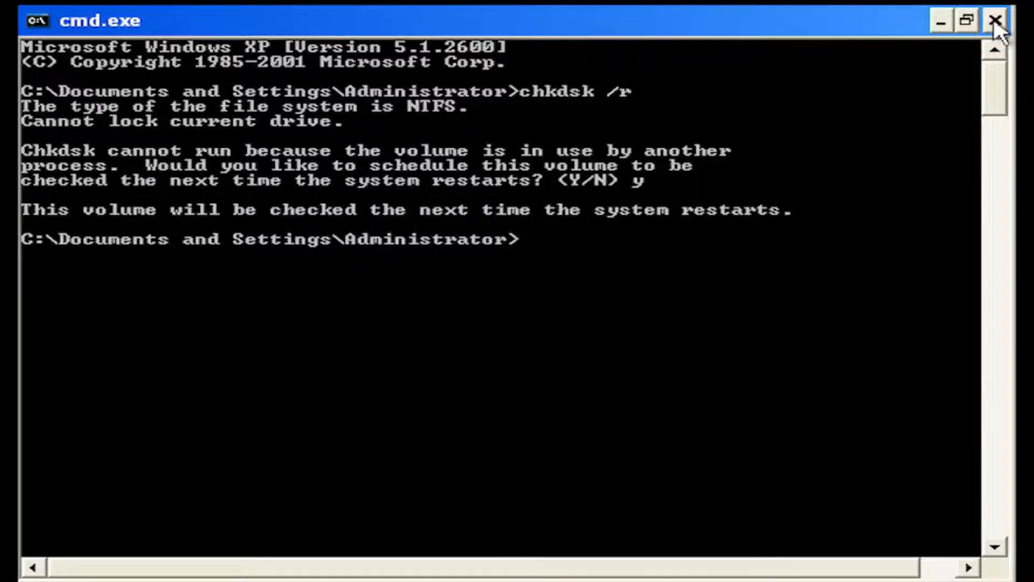
Close the cmd.exe window, leaving the black Safe Mode desktop
{"action": "left_click", "coordinate": [1000, 20]}
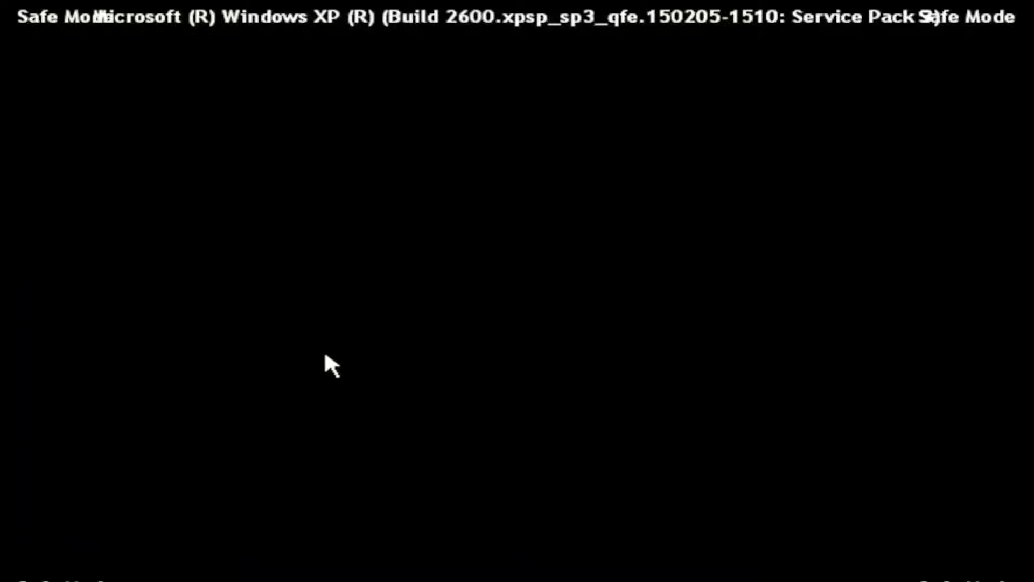
{"action": "mouse_move", "coordinate": [324, 337]}
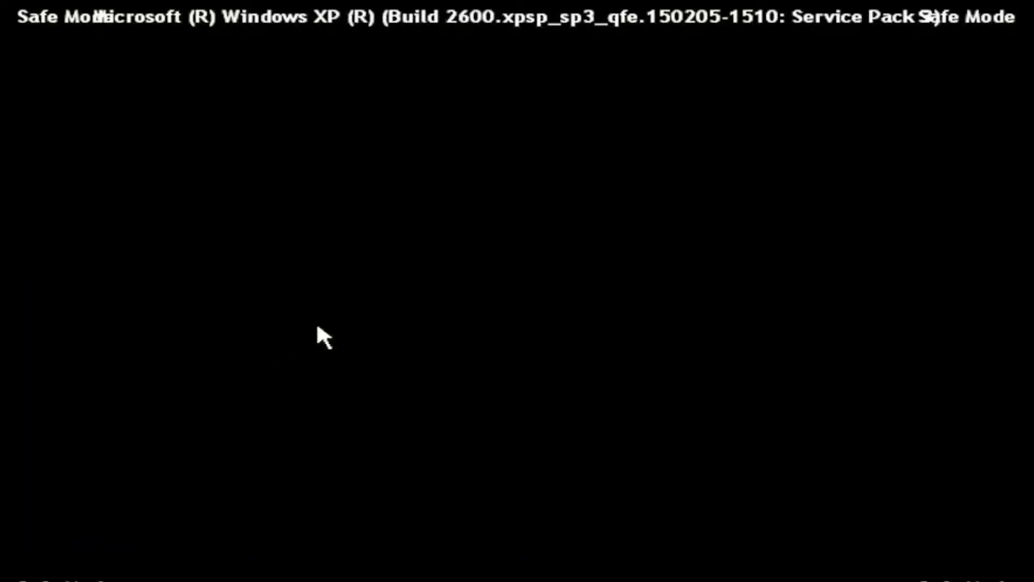